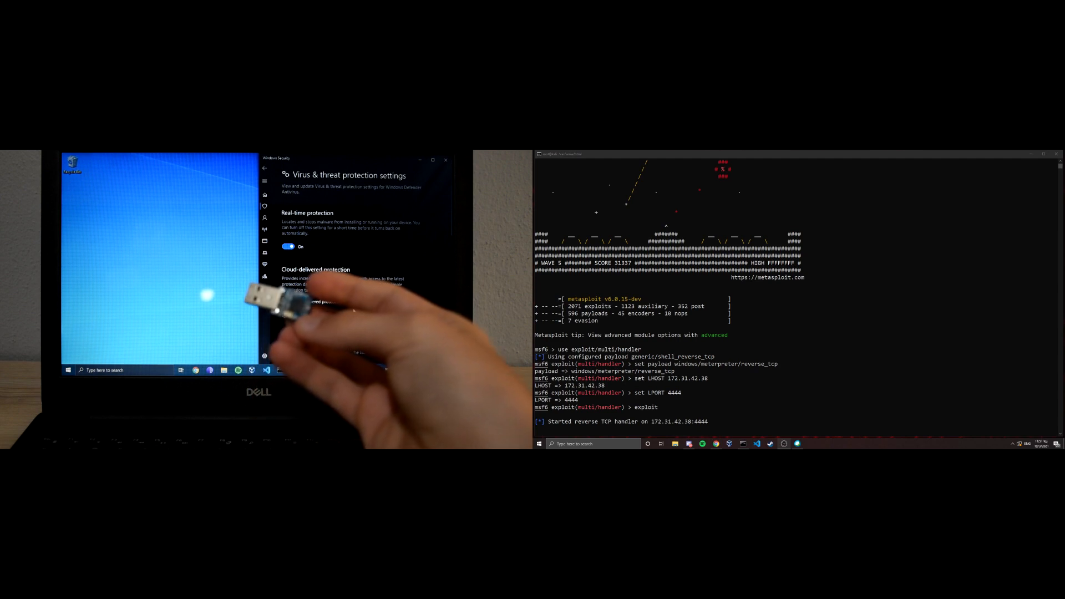
Focus the msfconsole window while the BadUSB target connects back and meterpreter session 1 opens.
left_click(289, 314)
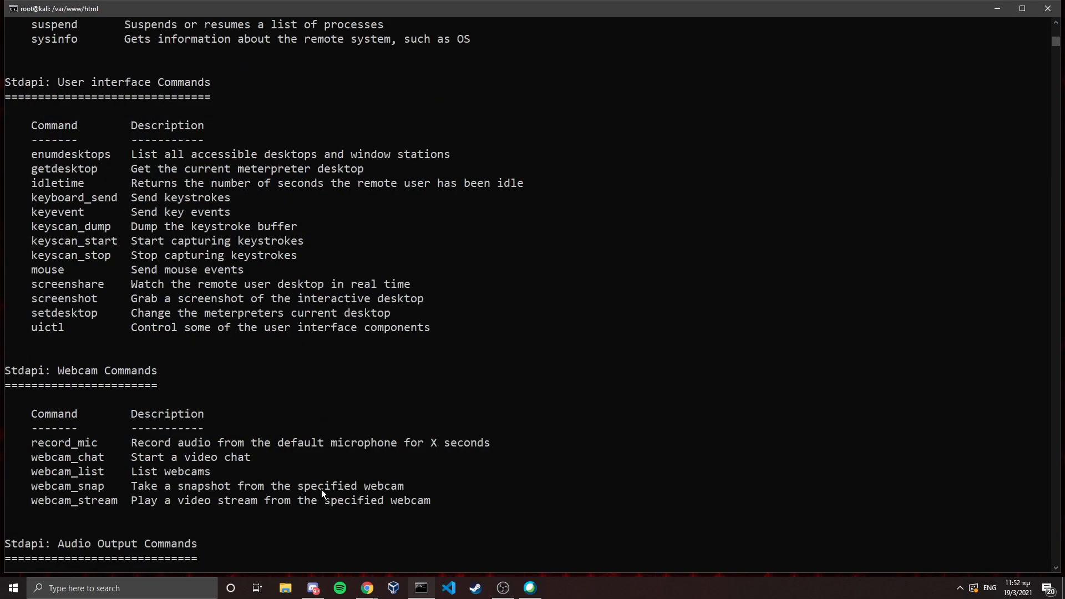
Scroll through the meterpreter help output past Core into the System, User interface and Webcam command tables.
scroll("down", 3)
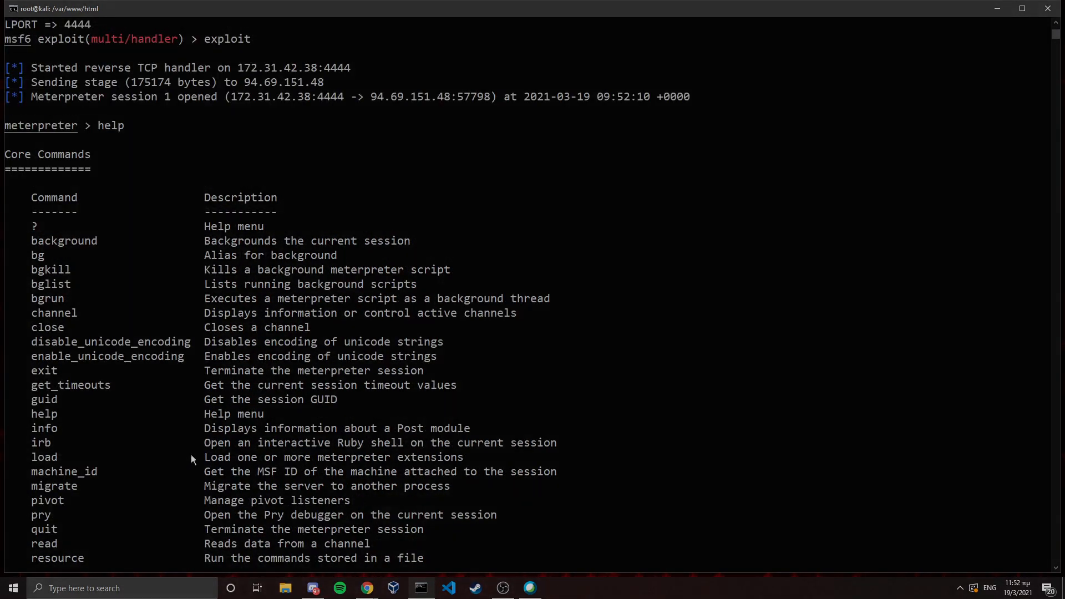
scroll("down", 3)
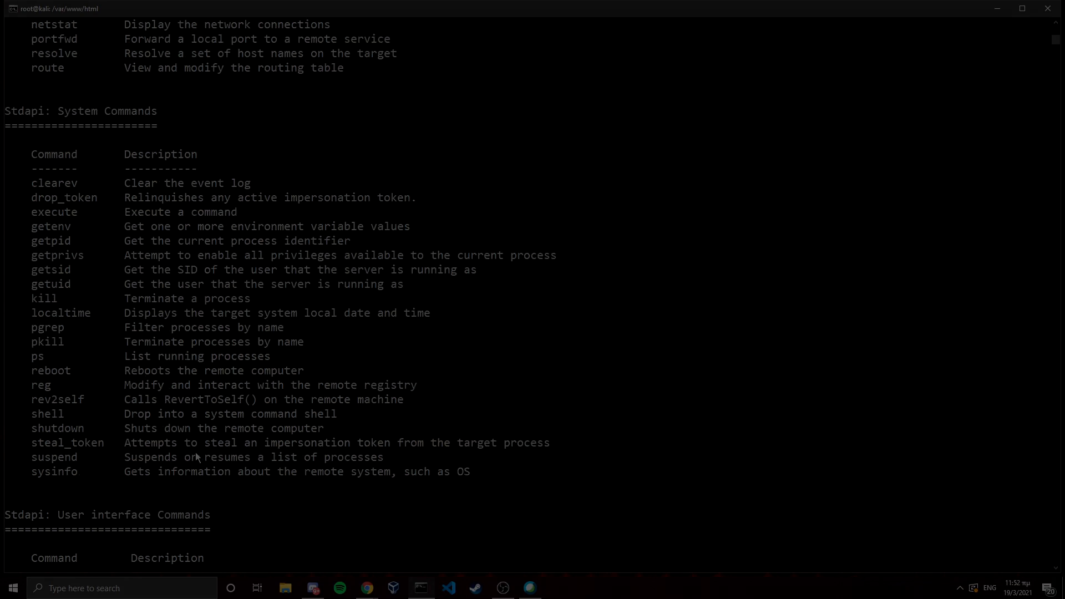